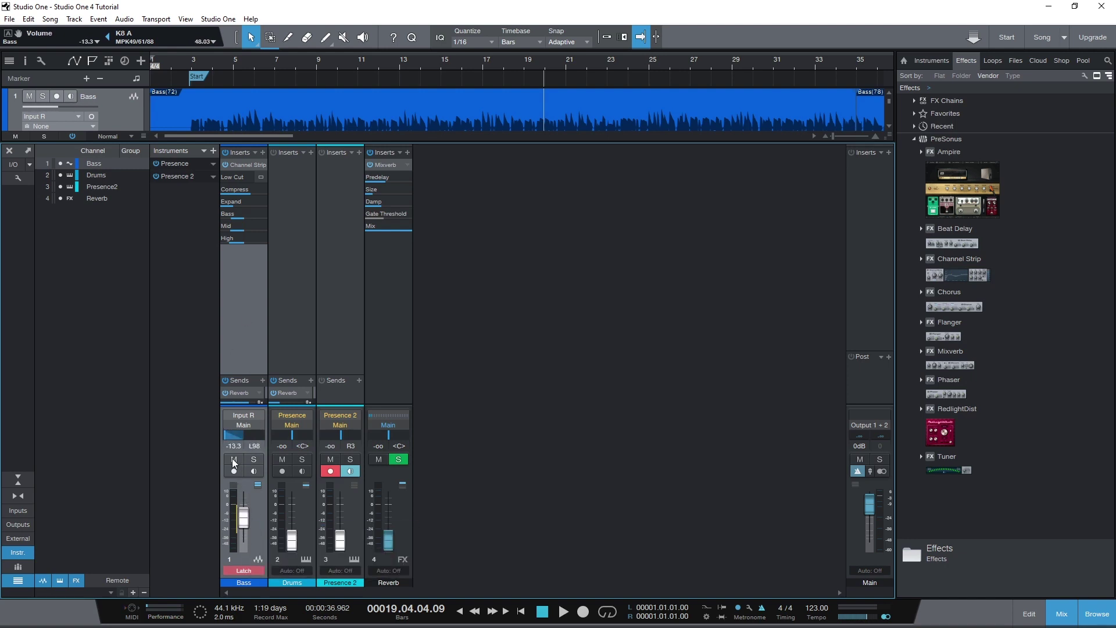
mouse_move(234, 460)
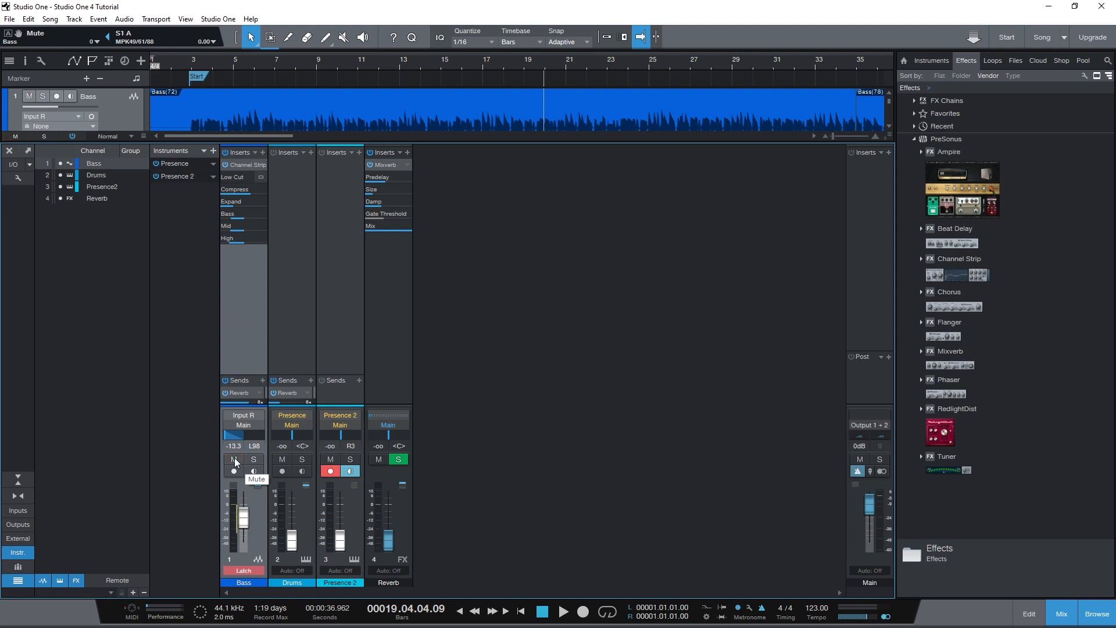
Step: Show the Bass track's Volume and Pan automation lanes, both in Touch mode
click(959, 258)
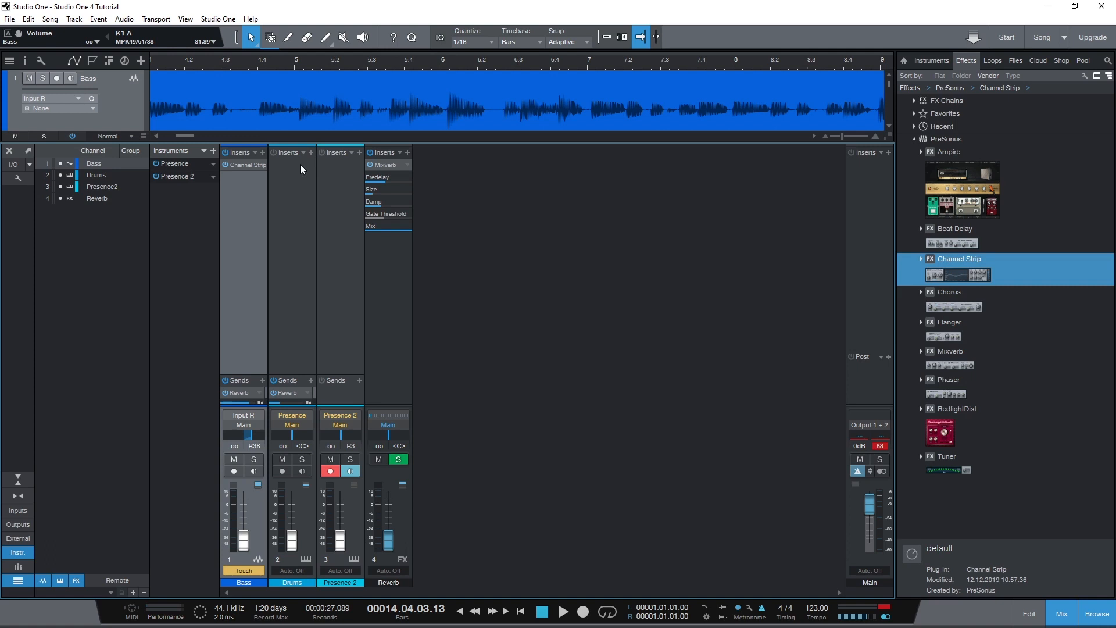
right_click(247, 165)
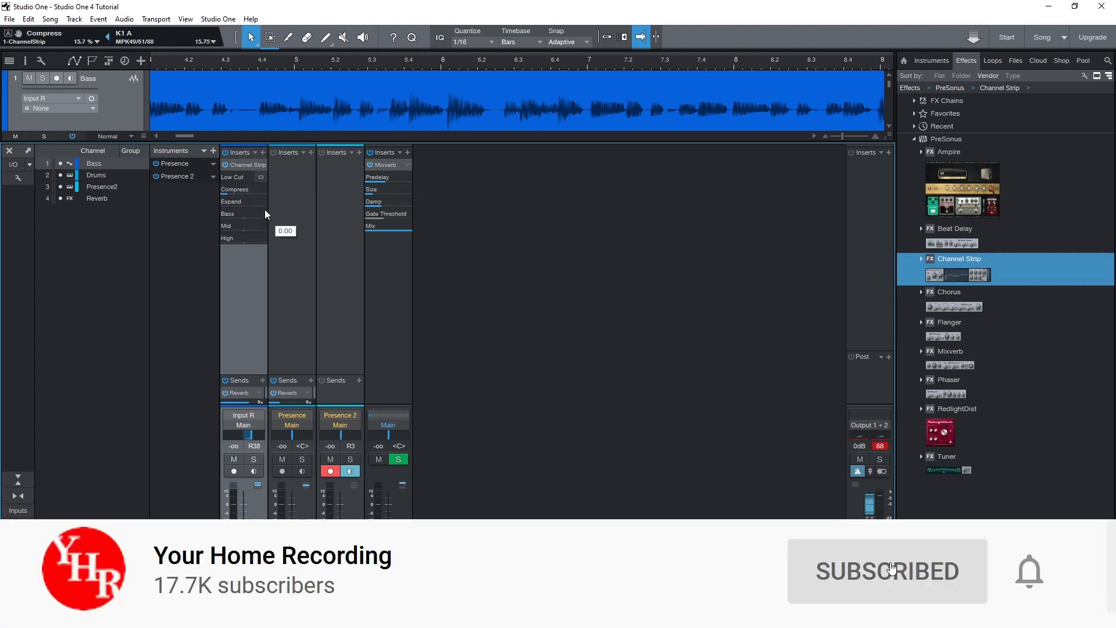
right_click(228, 213)
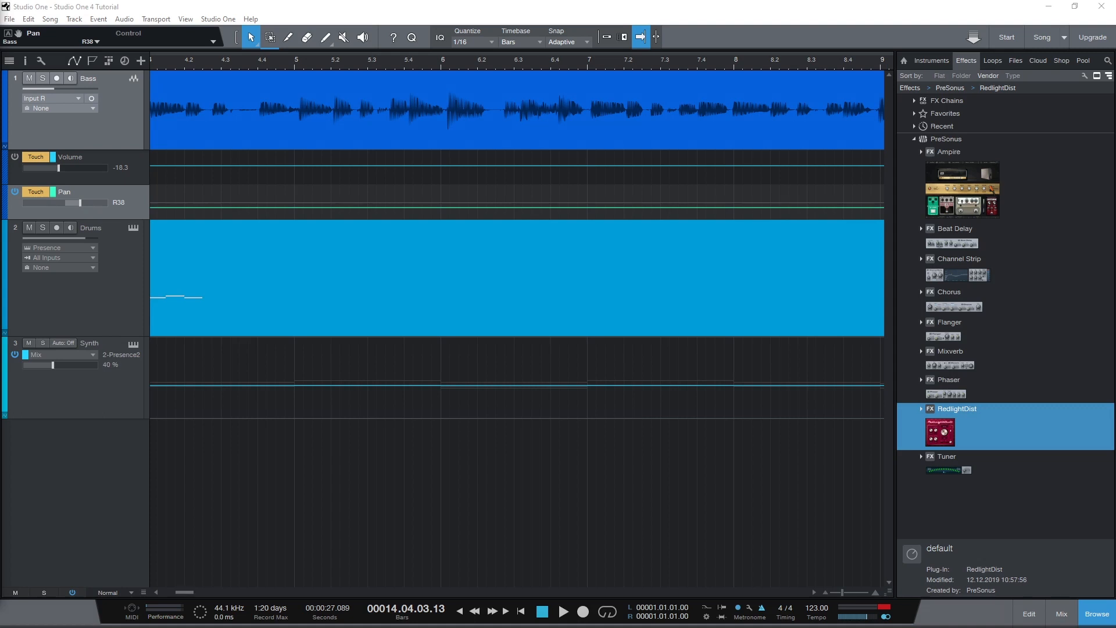
Step: Add an AKAI MPK49/61/88 external device in Options, receiving from the MPK249
click(218, 19)
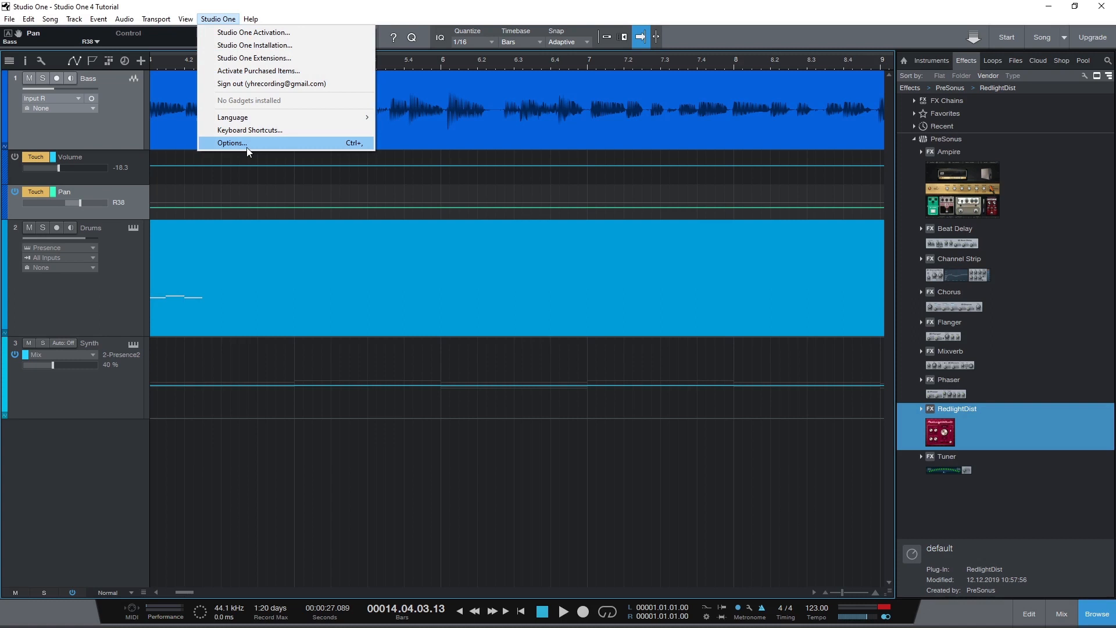
click(231, 143)
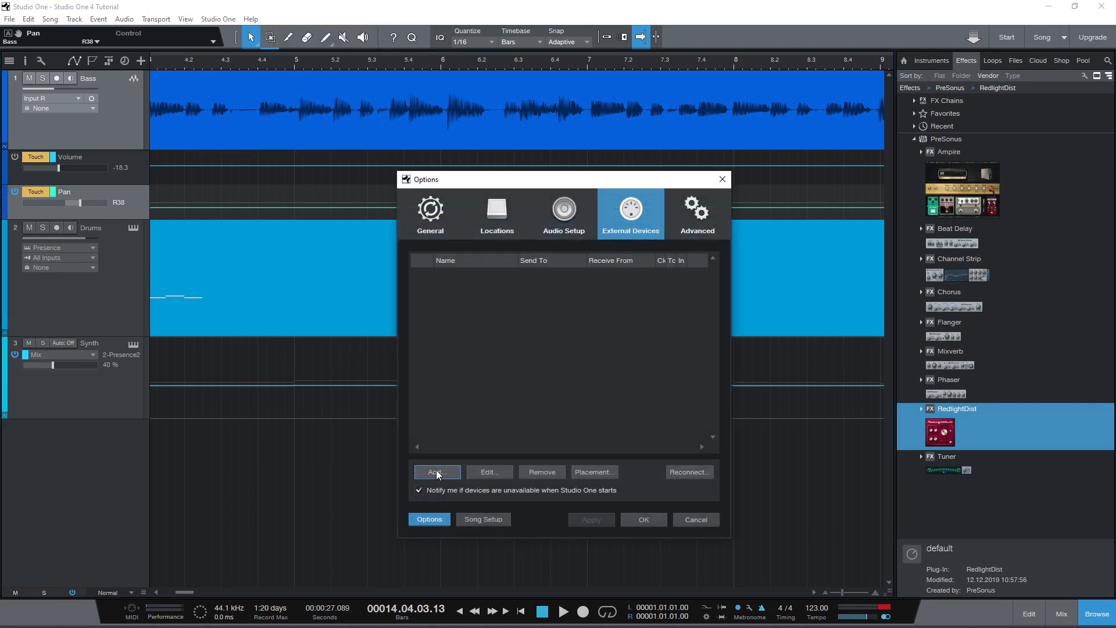
click(437, 472)
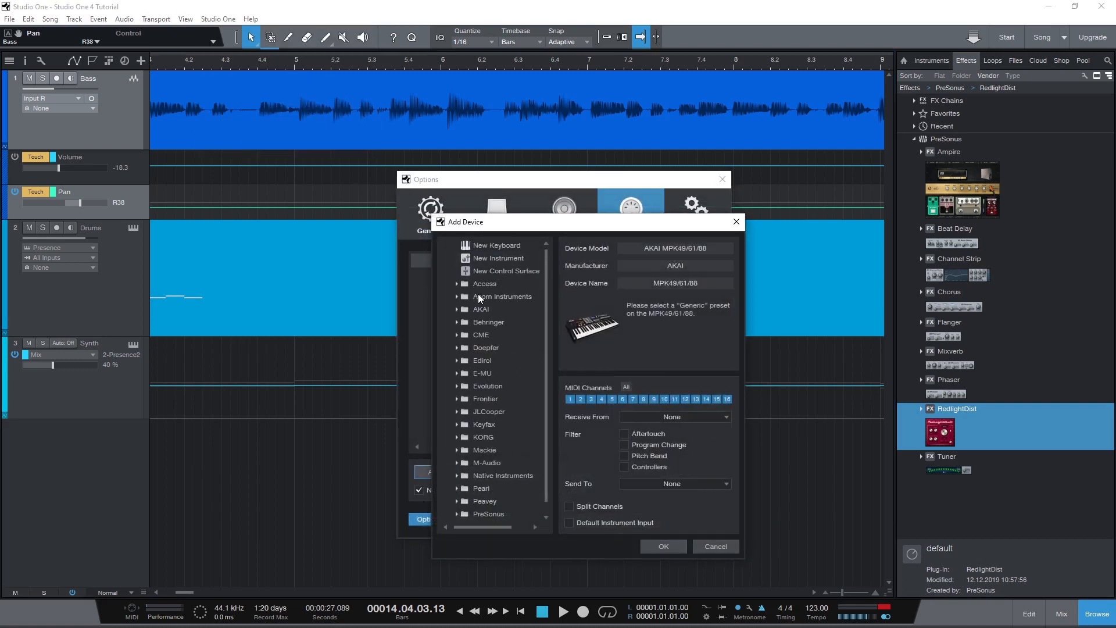
click(481, 308)
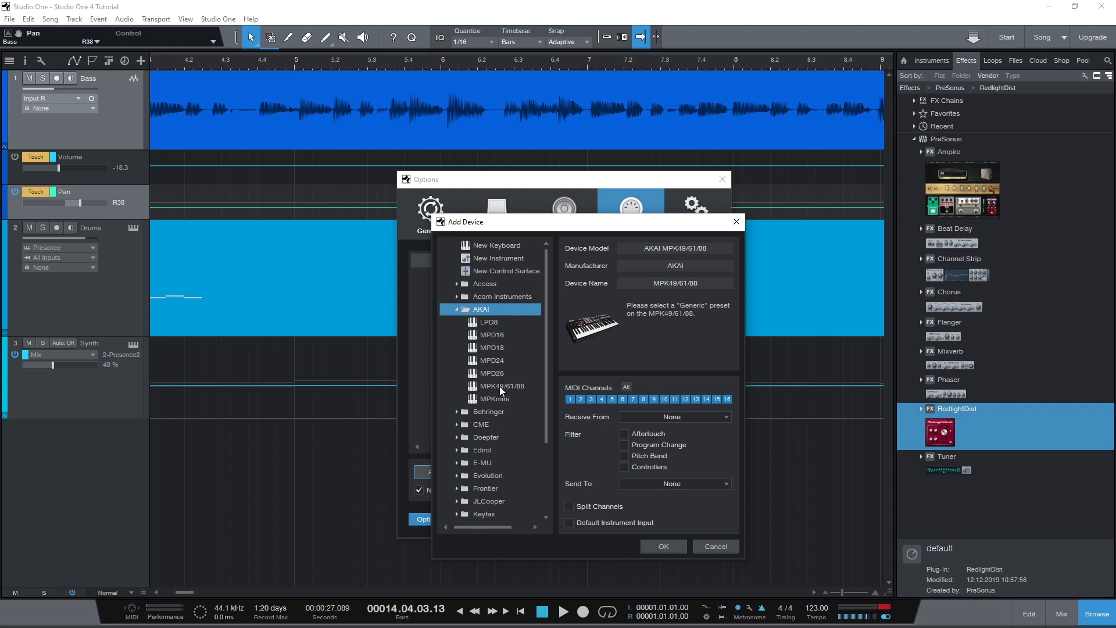
click(501, 385)
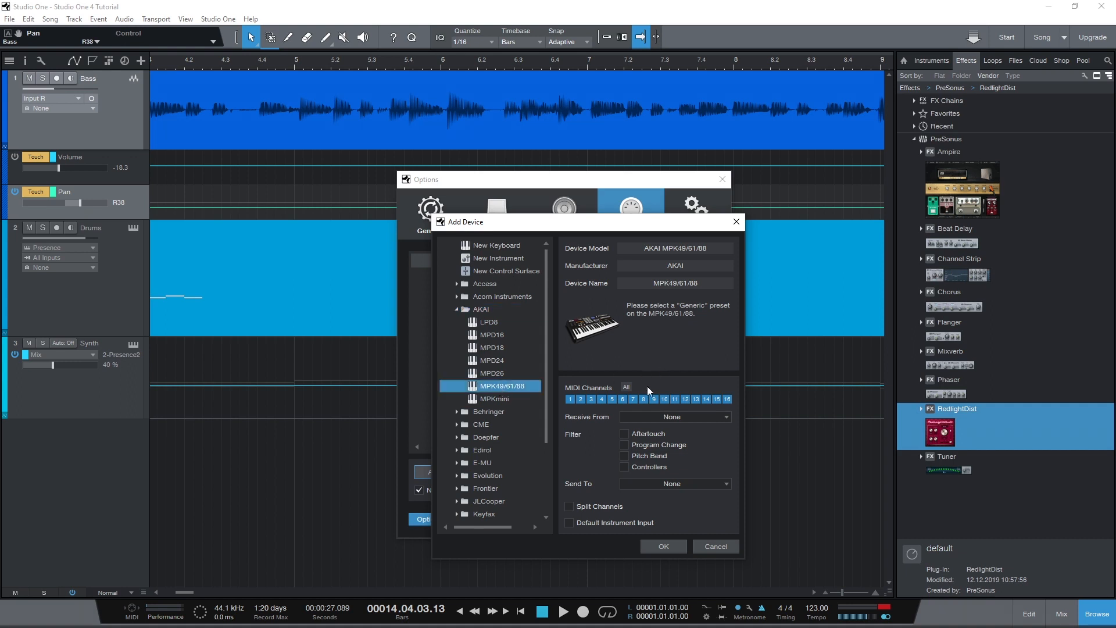
click(672, 416)
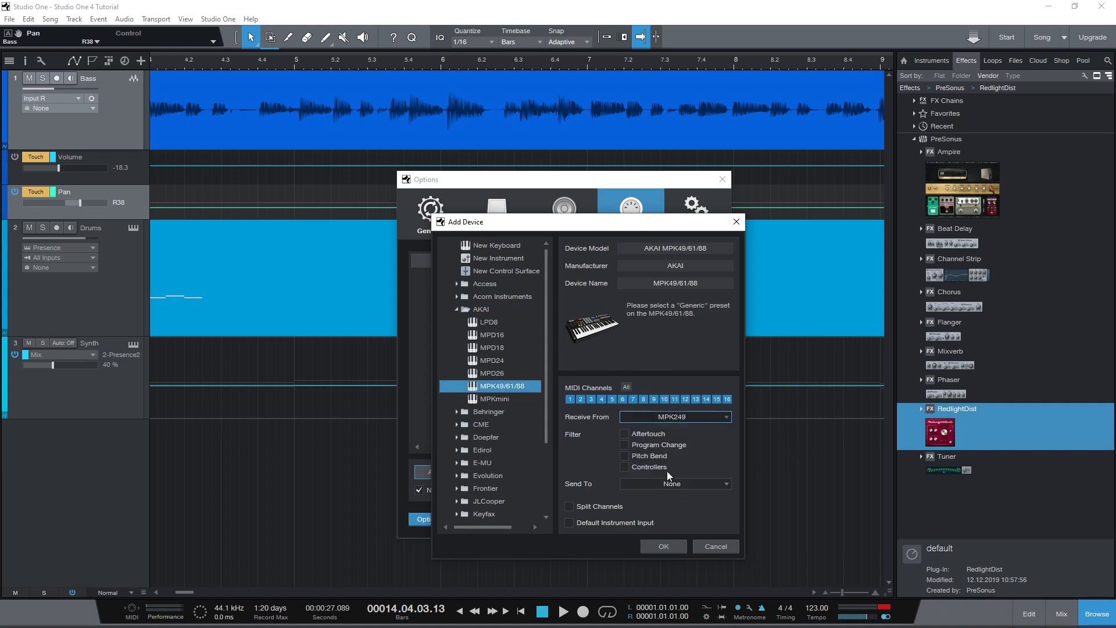
click(673, 483)
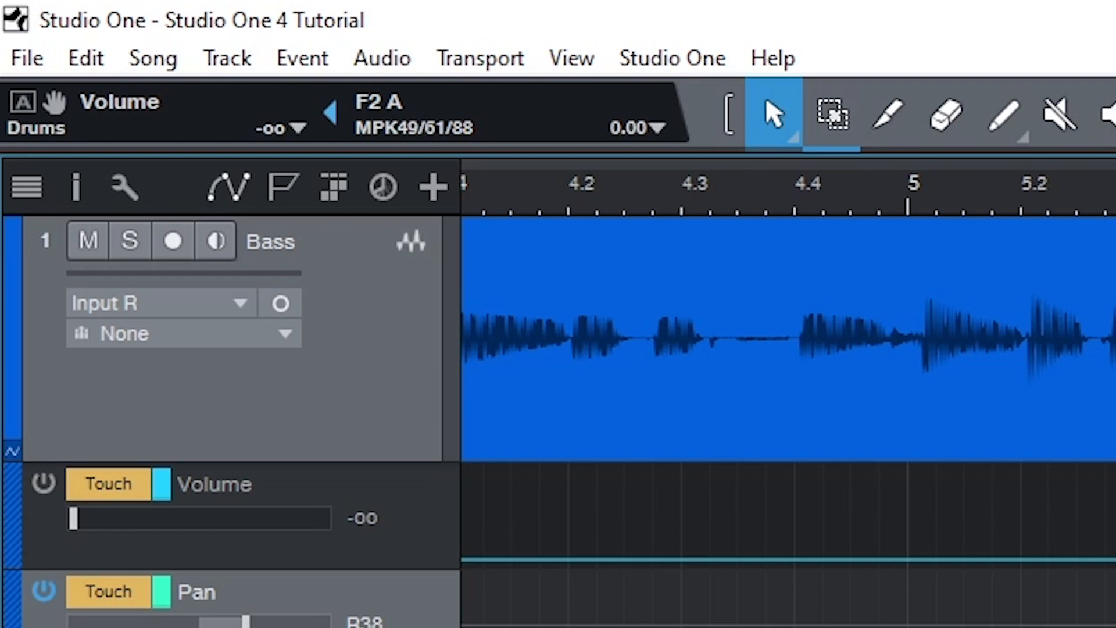
Step: Bring up the mixer to check that the MPK controller's knobs register
click(329, 113)
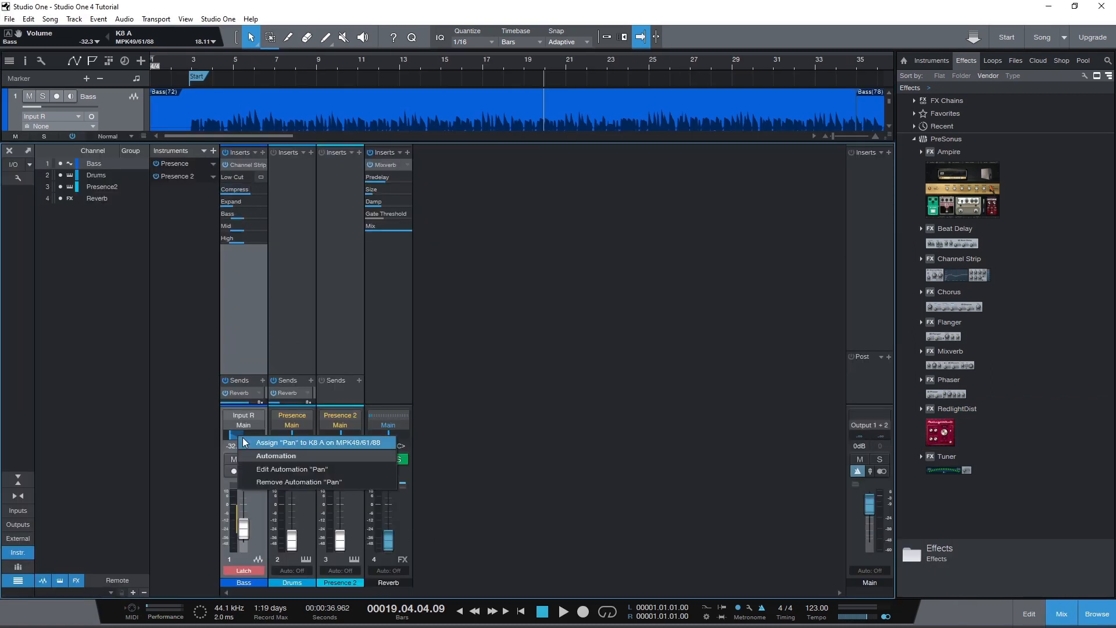
Step: Assign the Bass channel's pan to knob K8 A on the MPK49/61/88
click(319, 442)
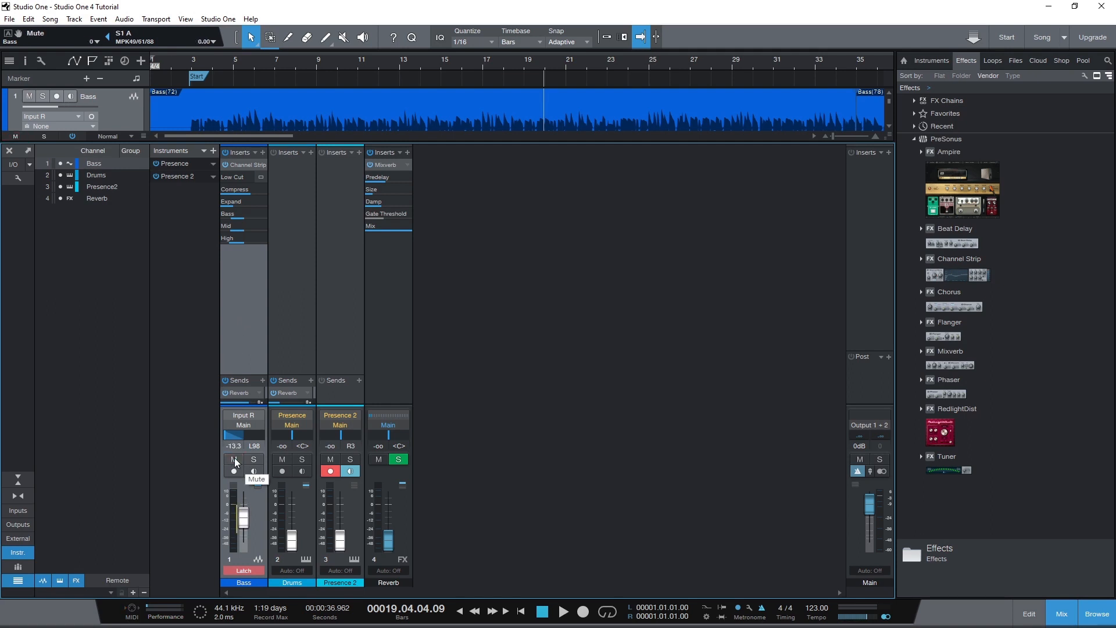
click(960, 258)
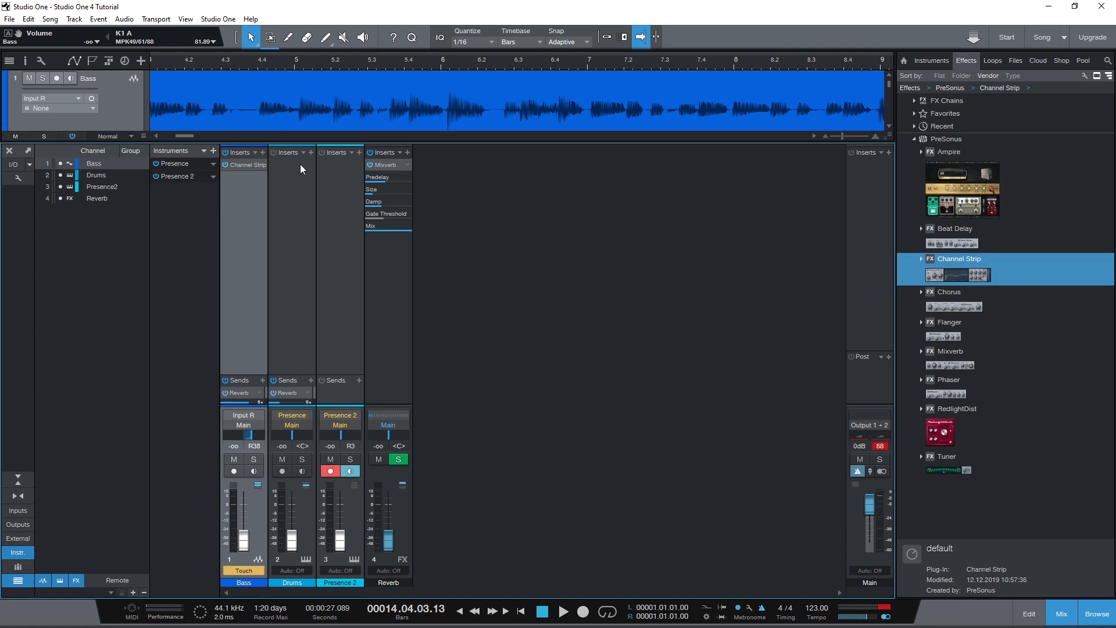
Step: Switch the Bass Volume and Pan lanes to Write mode for recording
right_click(246, 165)
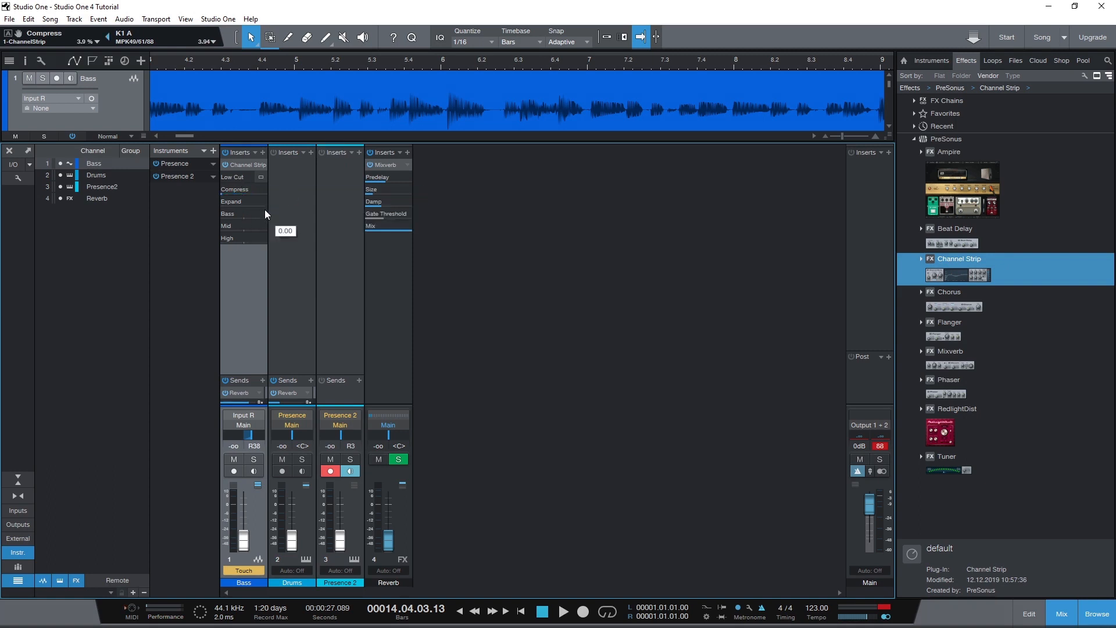
right_click(230, 200)
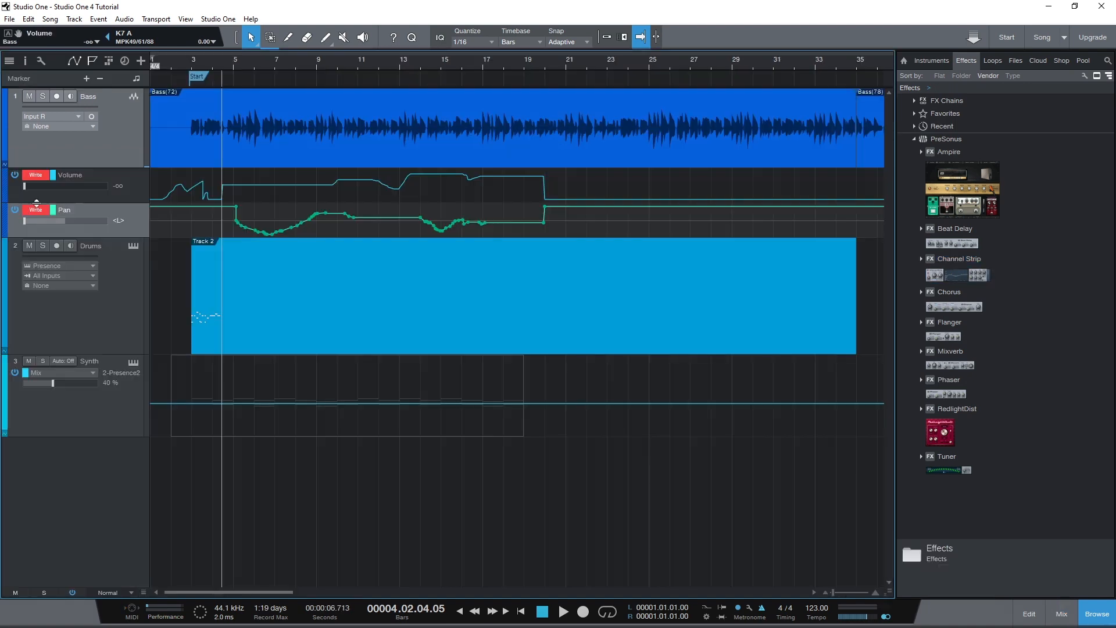
Step: Rewind to the song start and play back the recorded Bass automation
click(521, 611)
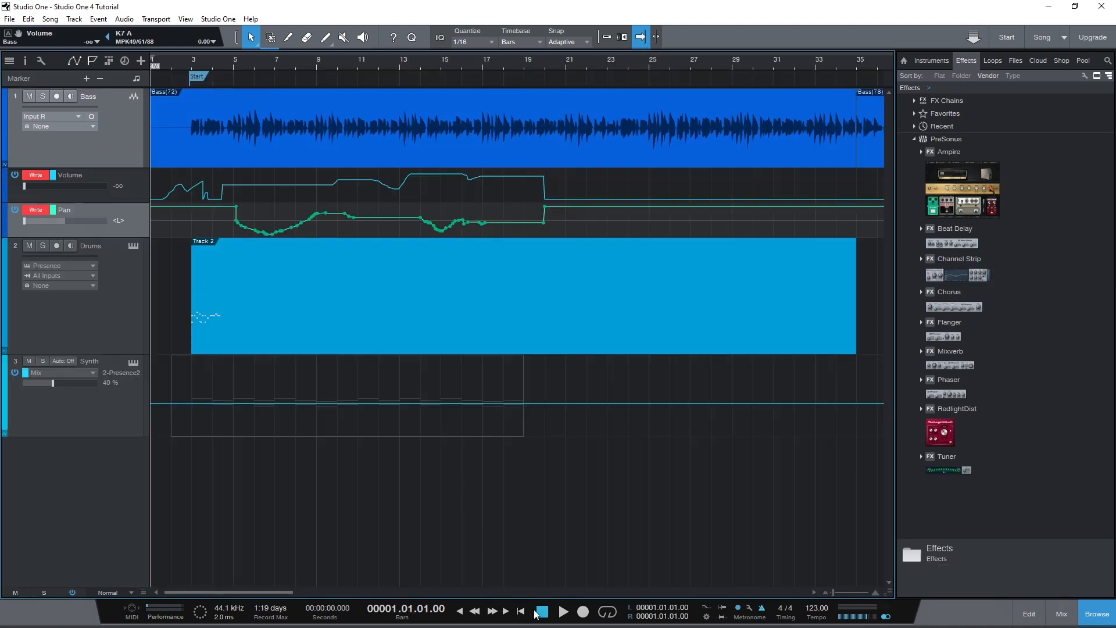
click(563, 612)
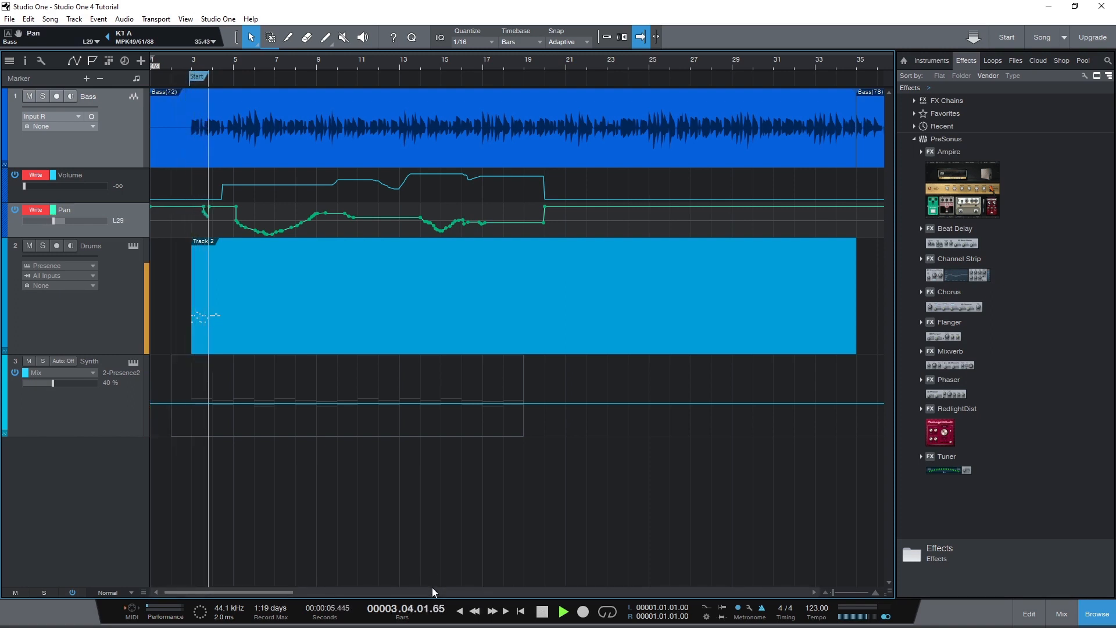
click(563, 610)
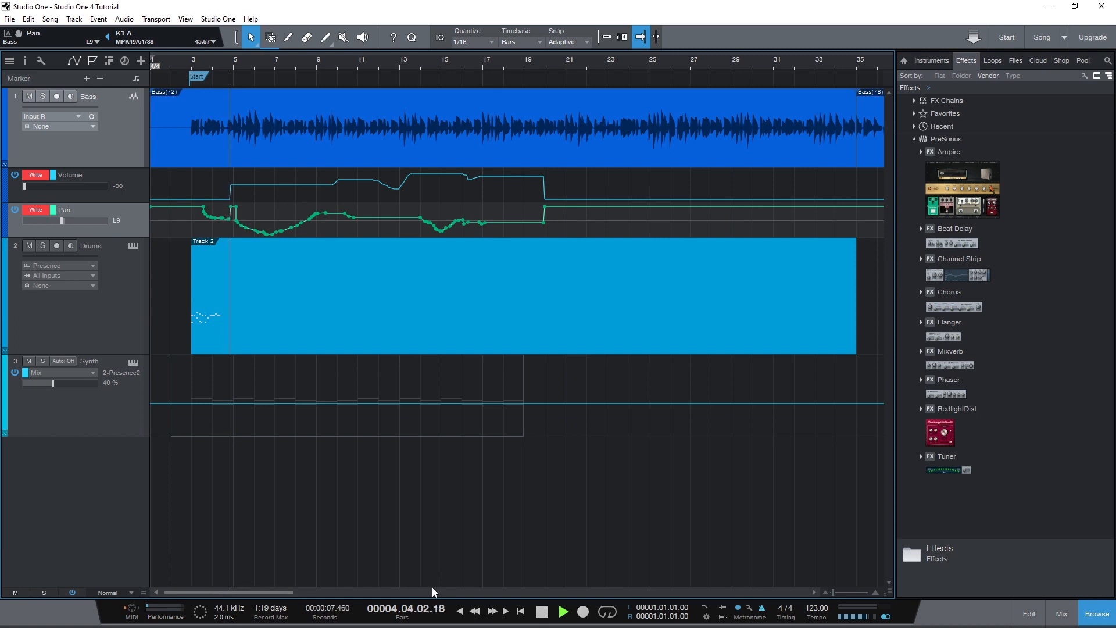